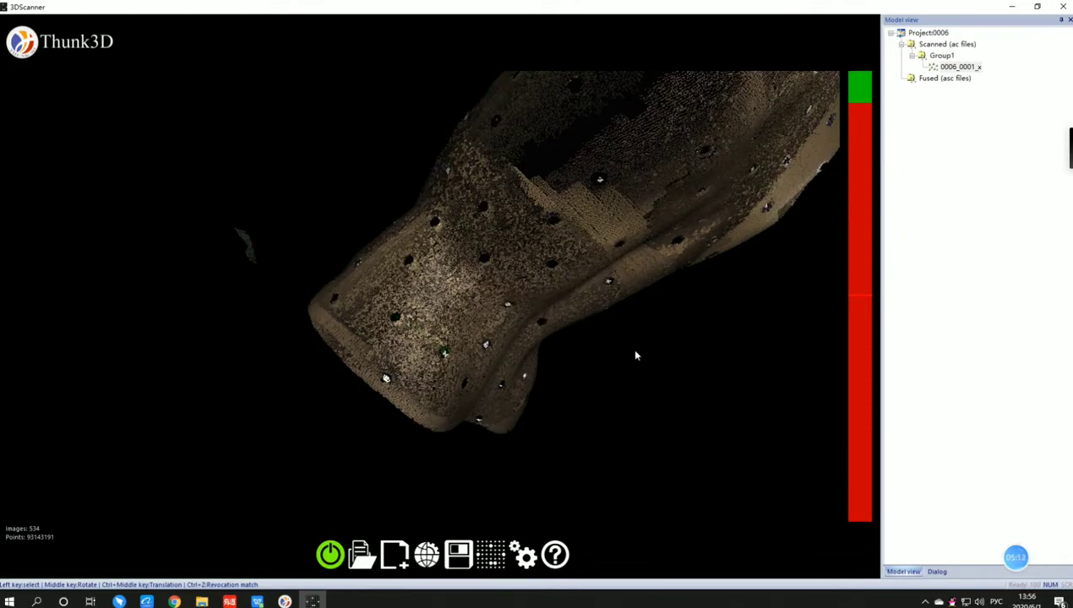
Delete the selected green stray points at the bust's lower left via the context menu
right_click(637, 356)
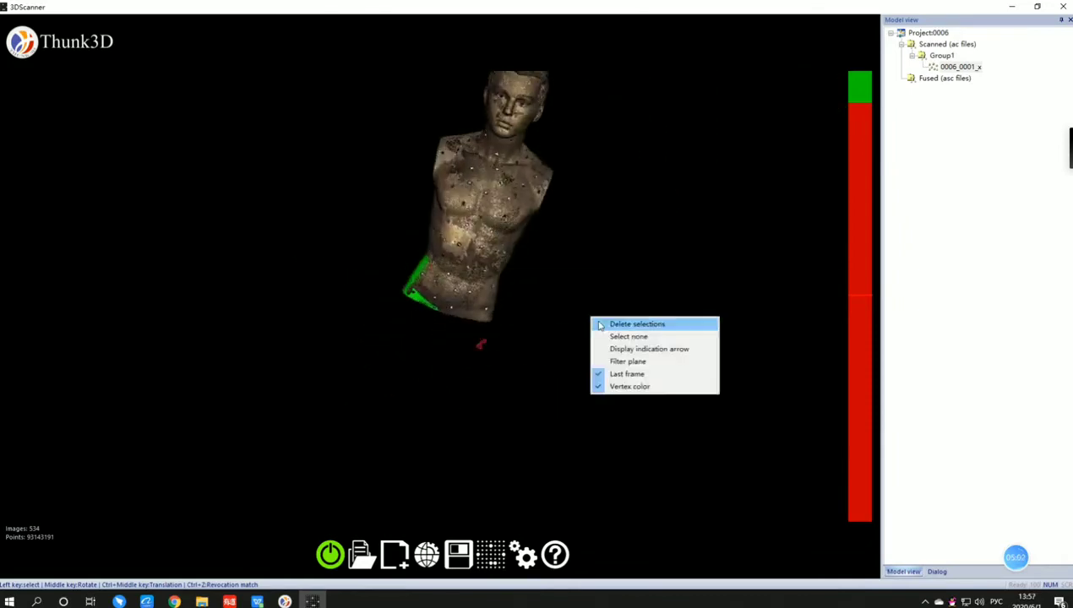
left_click(636, 323)
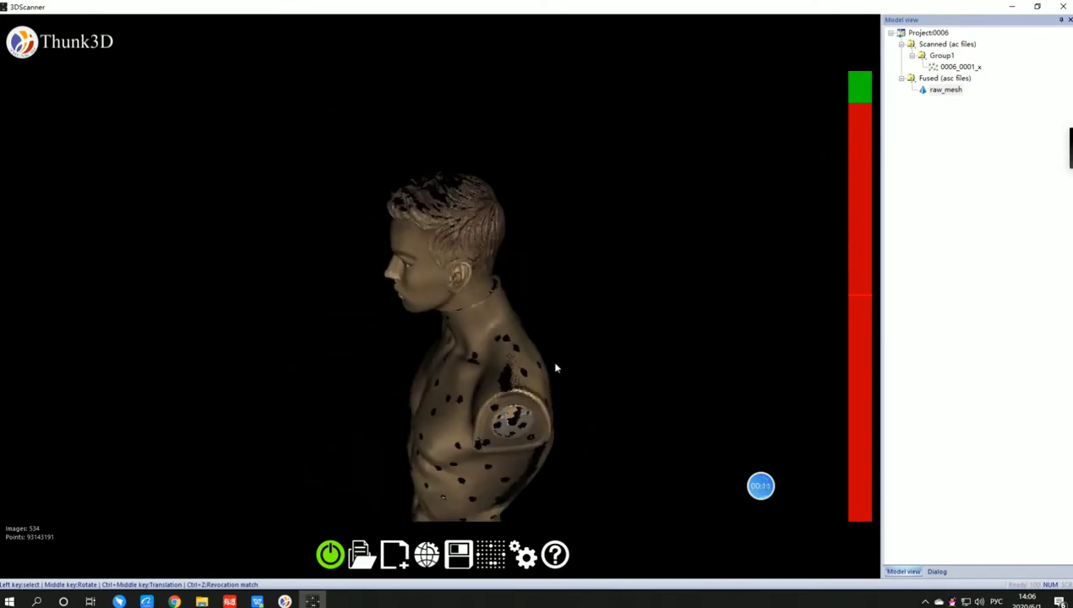
Orbit the fused raw_mesh to view the bust's face from the front
left_click_drag(556, 367, 433, 303)
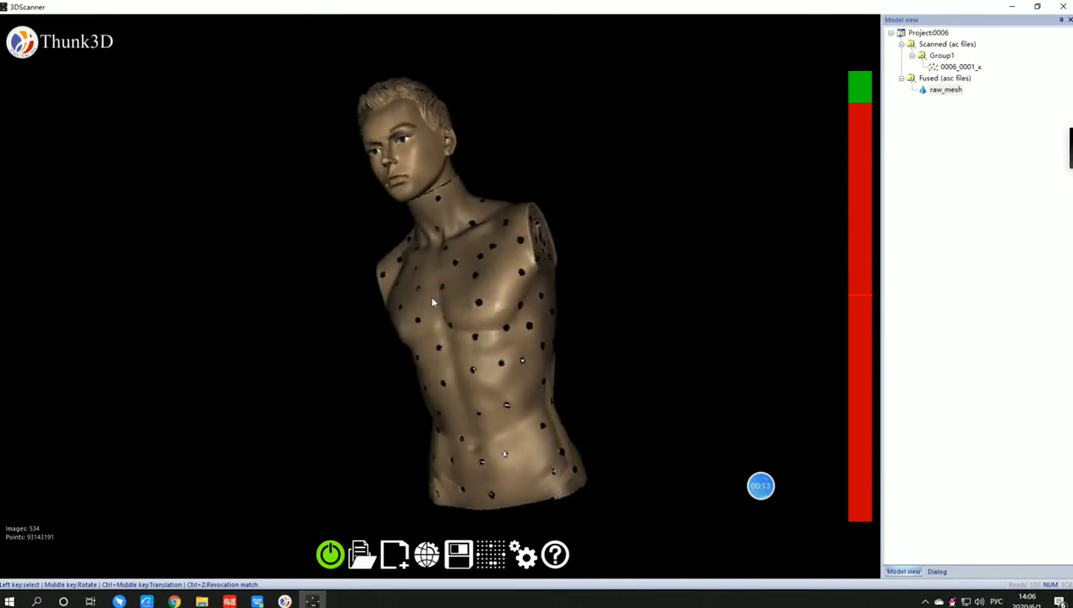